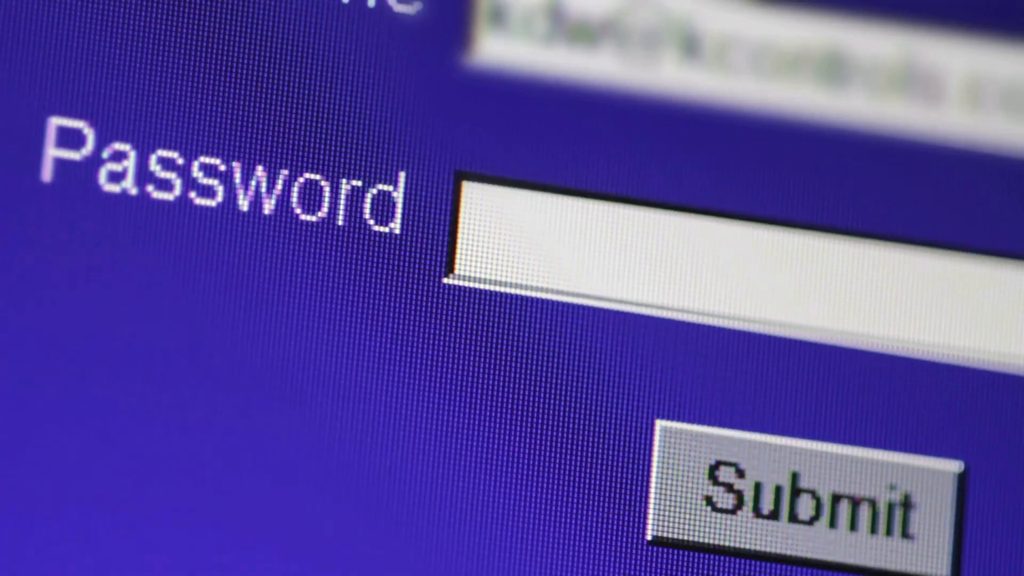
click(535, 235)
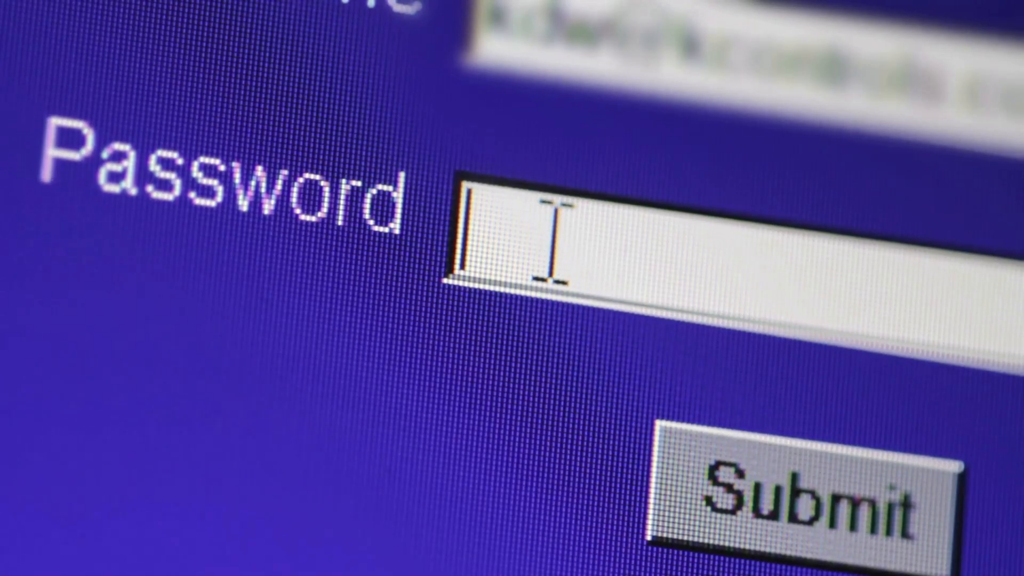